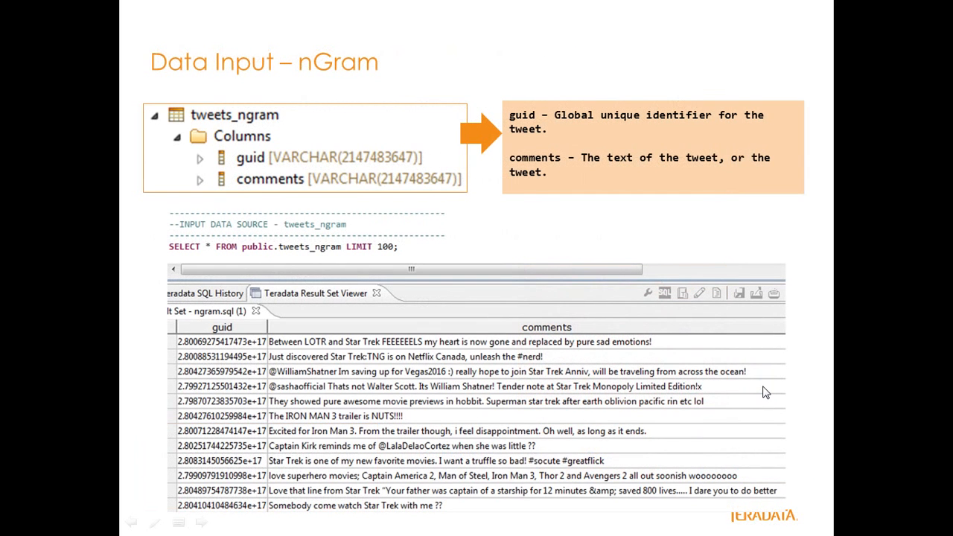
mouse_move(216, 120)
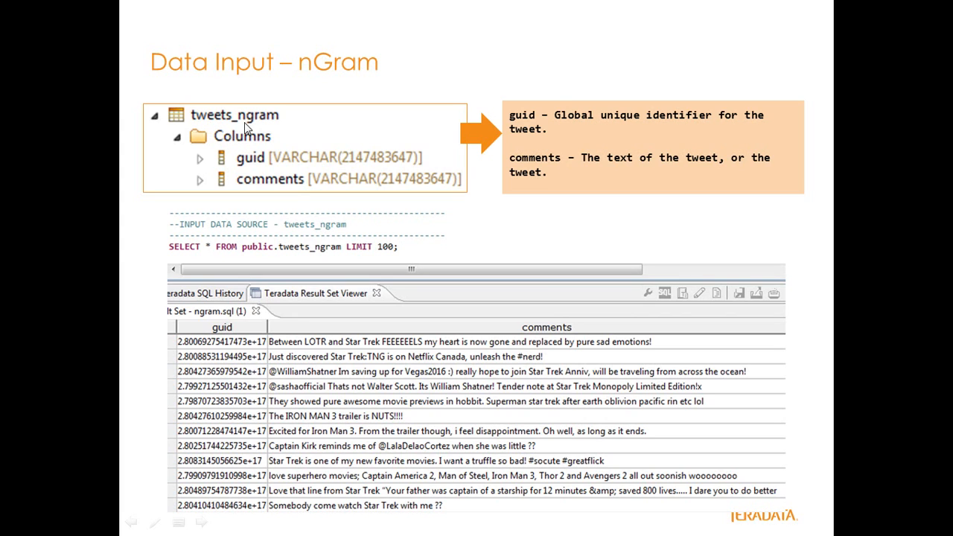
mouse_move(250, 163)
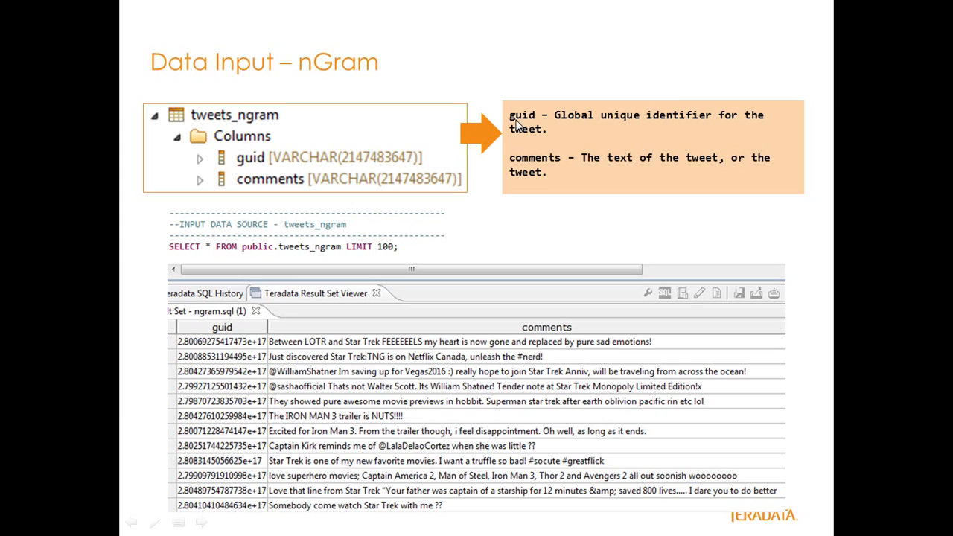
mouse_move(537, 131)
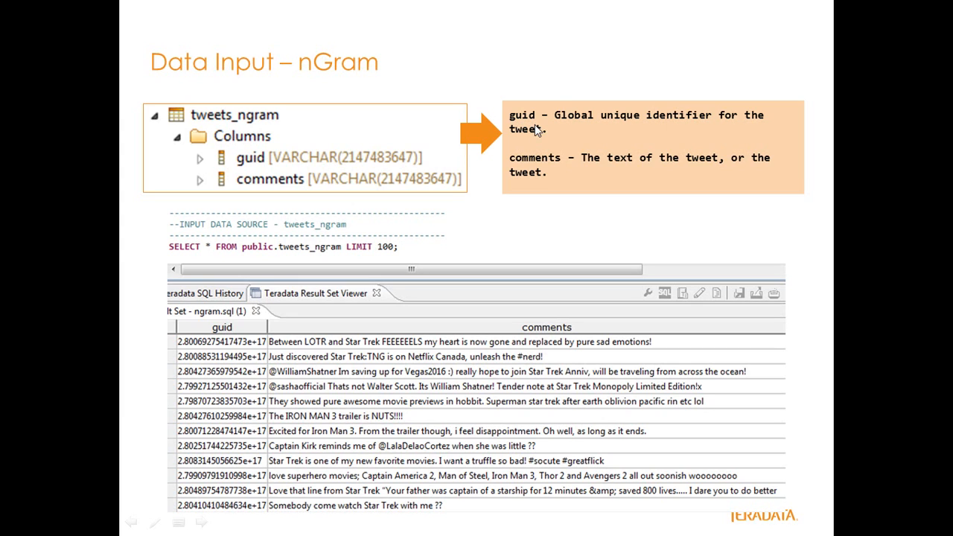
mouse_move(345, 155)
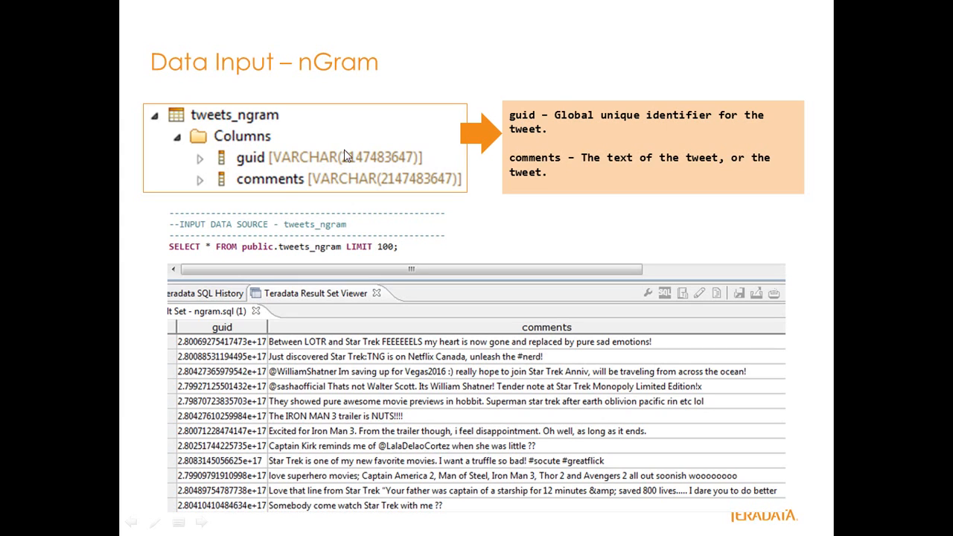
mouse_move(325, 191)
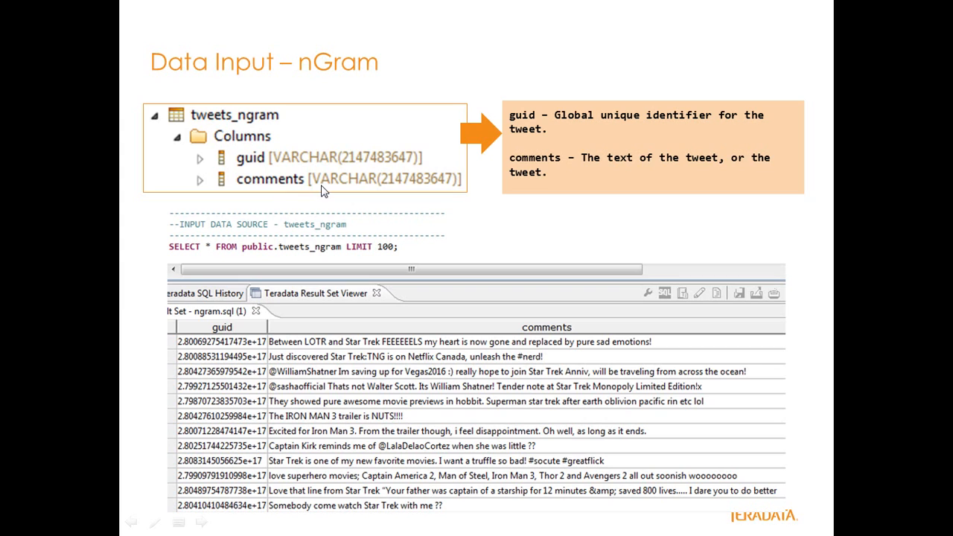
mouse_move(565, 169)
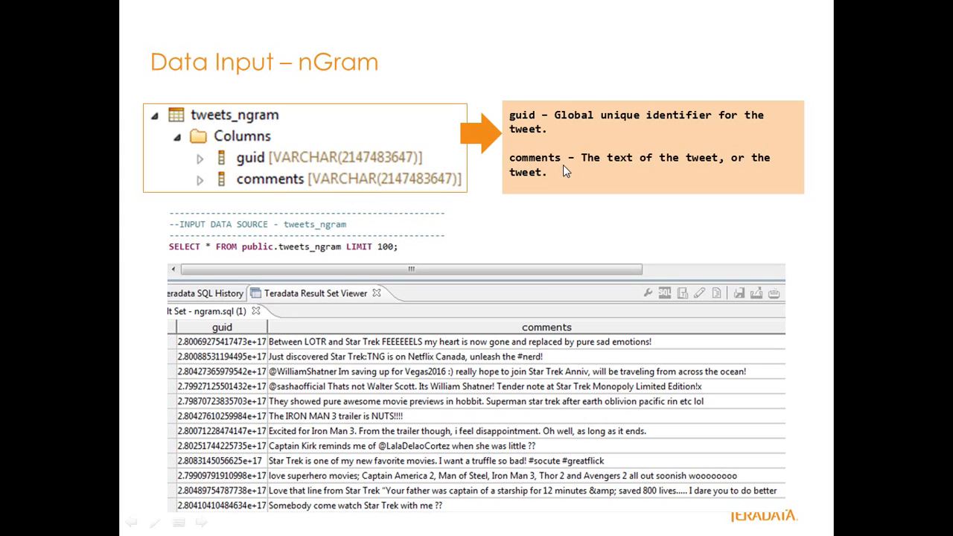
mouse_move(564, 182)
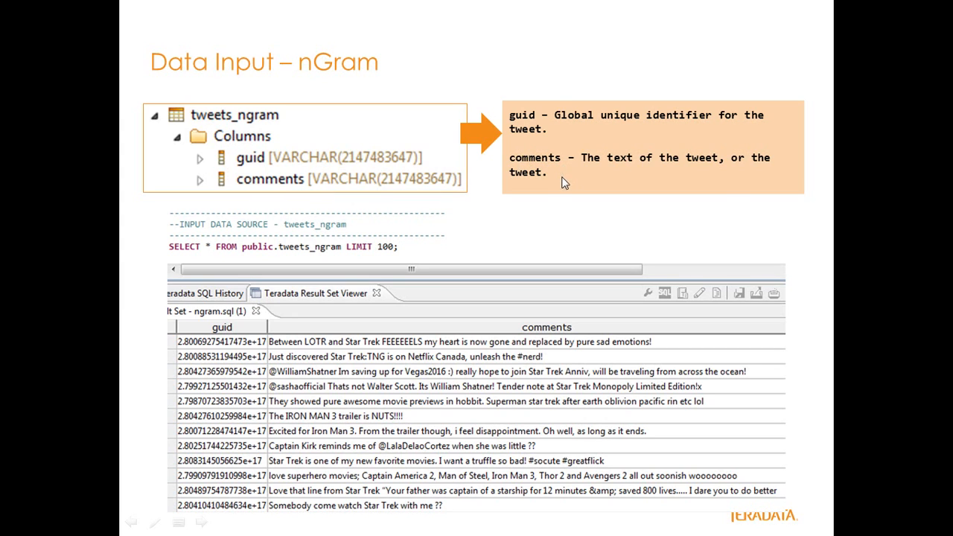
mouse_move(197, 241)
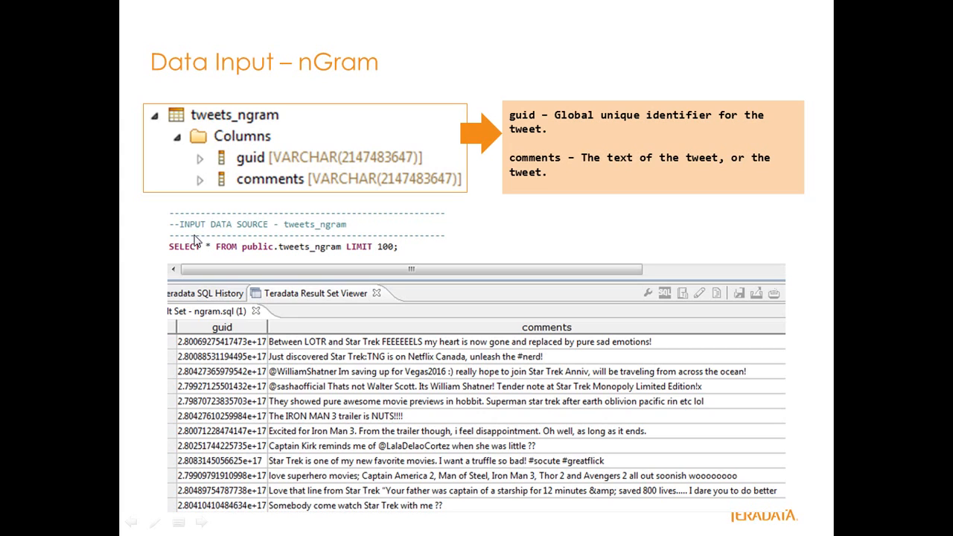
mouse_move(321, 256)
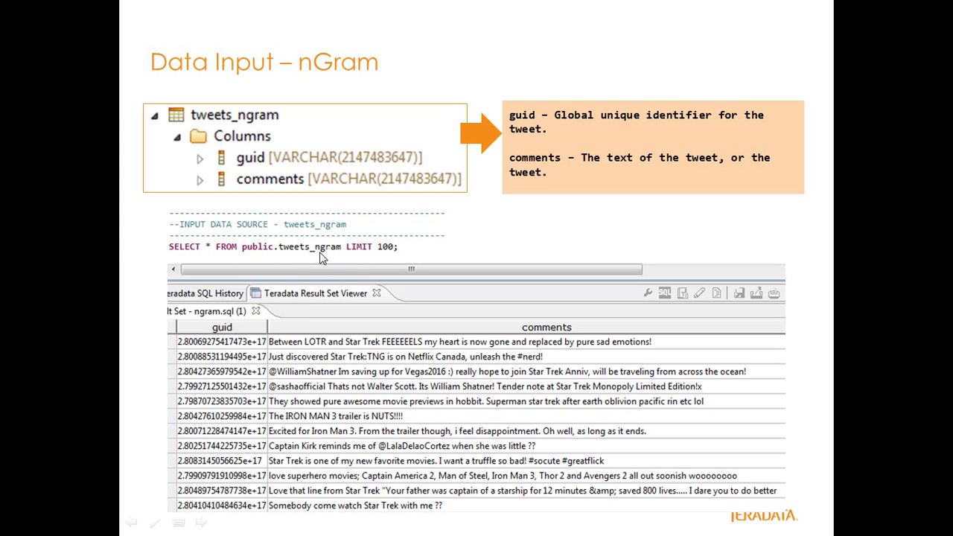
mouse_move(323, 308)
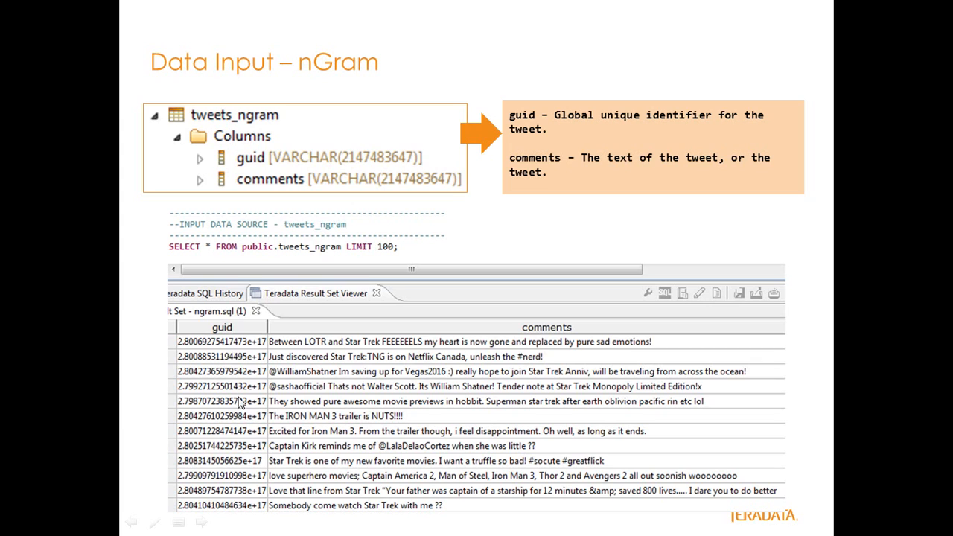
mouse_move(325, 422)
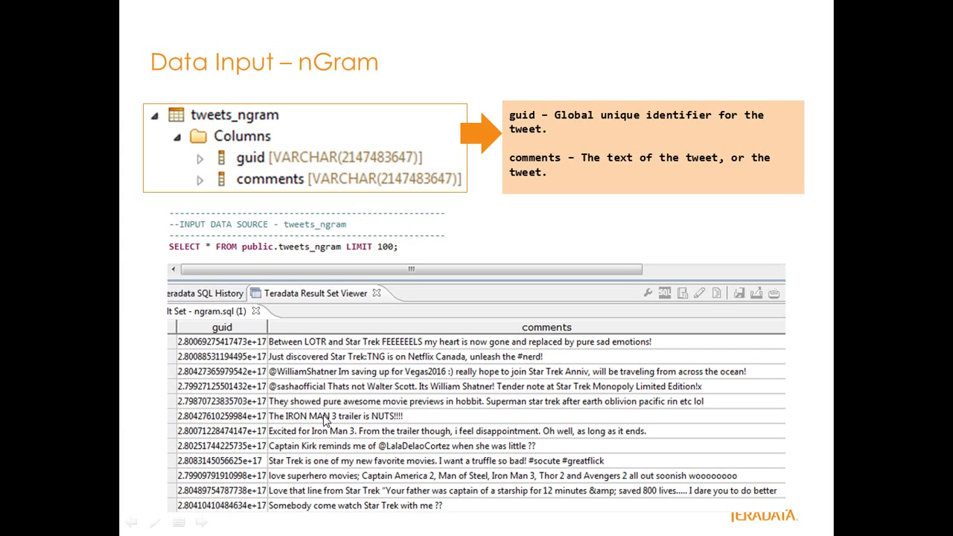
mouse_move(494, 365)
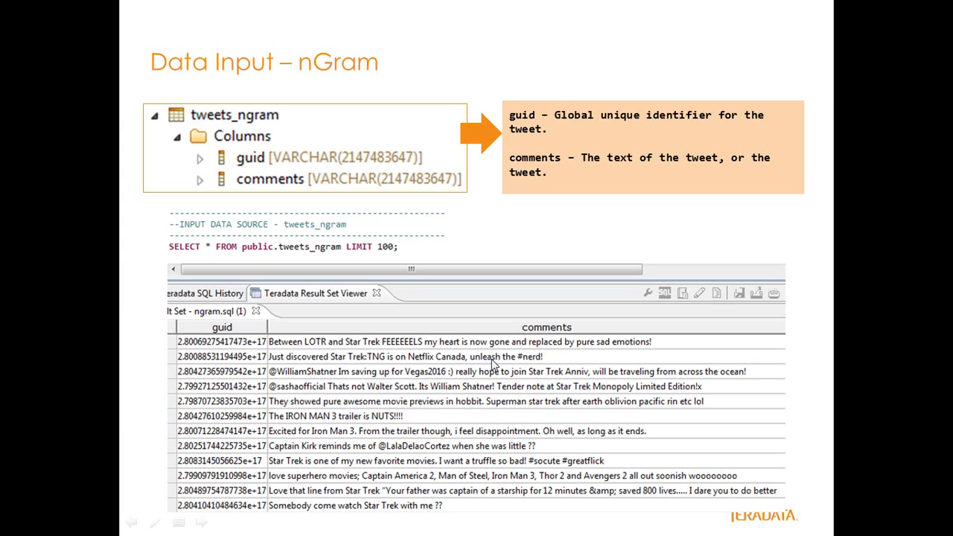
mouse_move(652, 301)
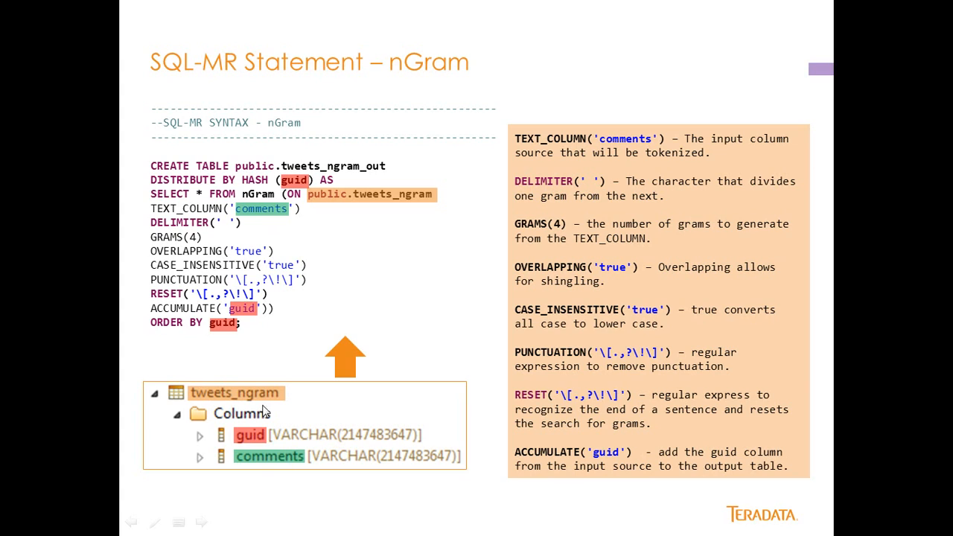
mouse_move(265, 225)
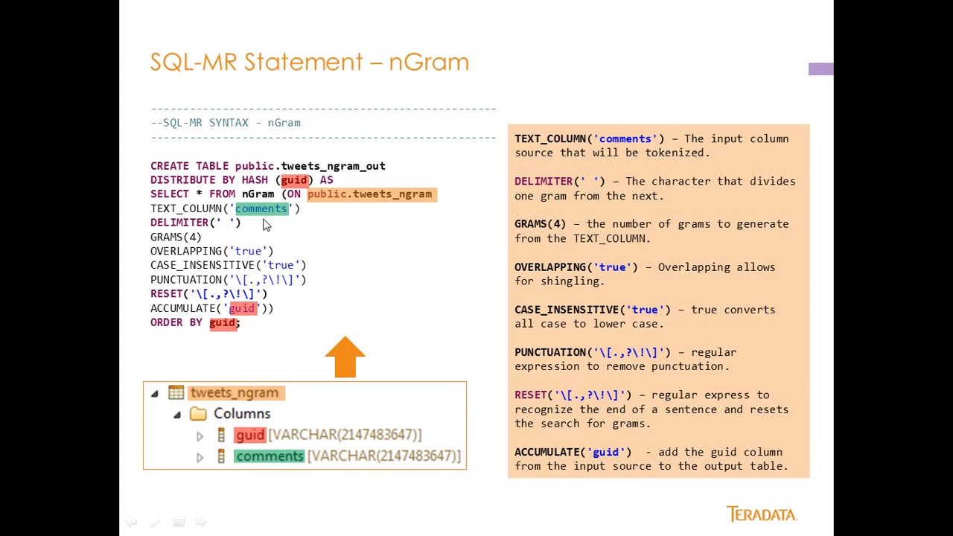
mouse_move(273, 292)
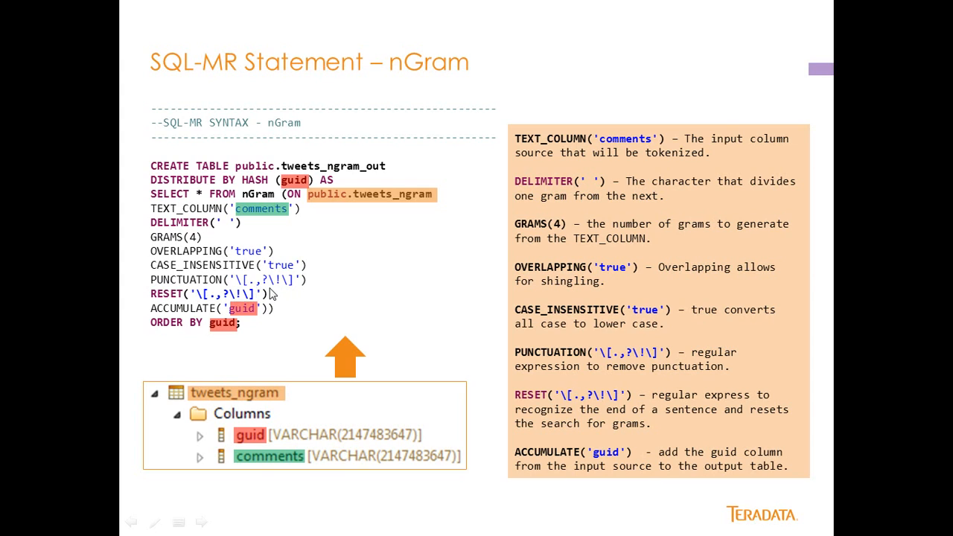
mouse_move(241, 308)
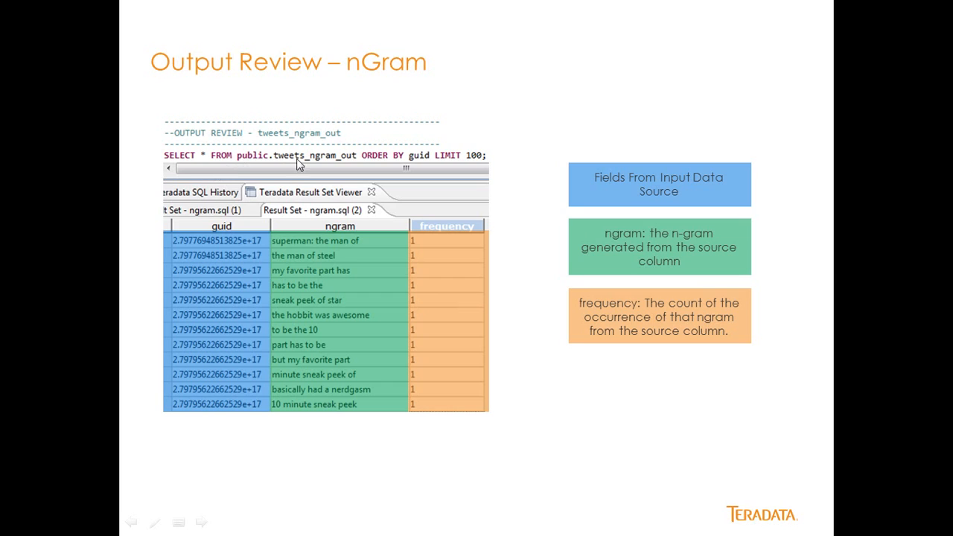
mouse_move(438, 167)
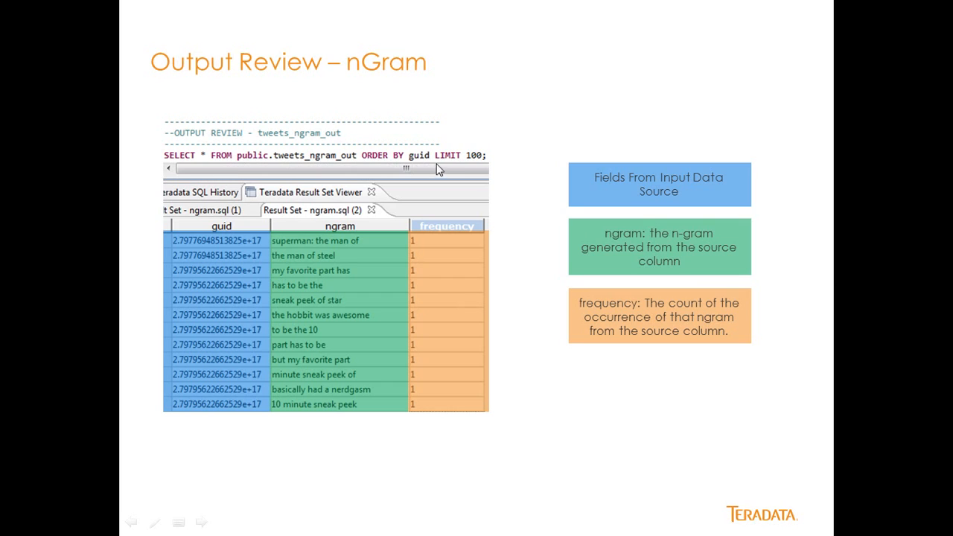
mouse_move(217, 246)
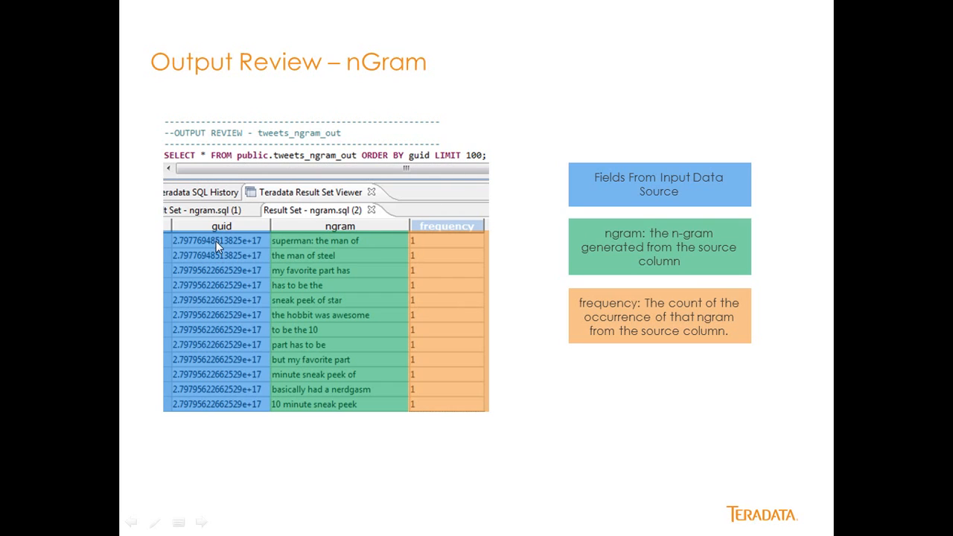
mouse_move(242, 373)
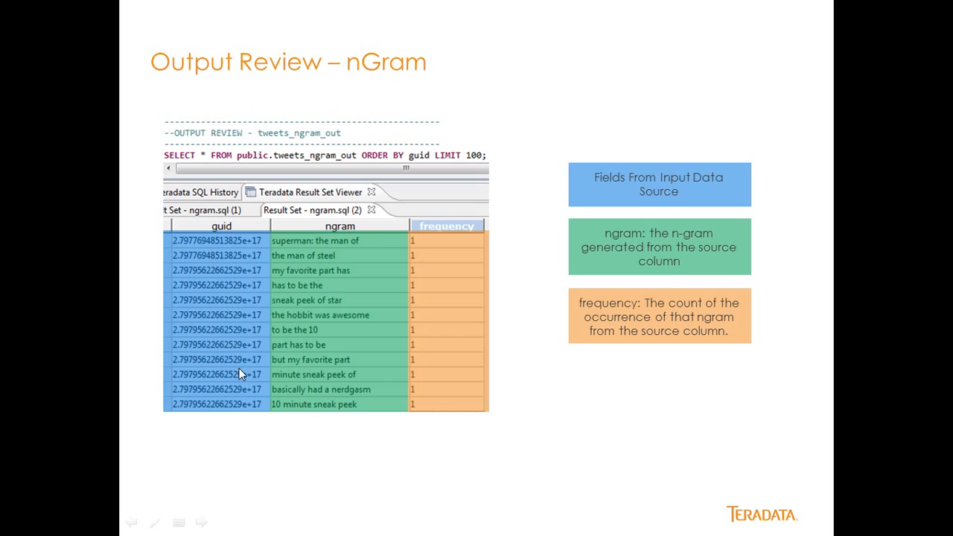
mouse_move(325, 259)
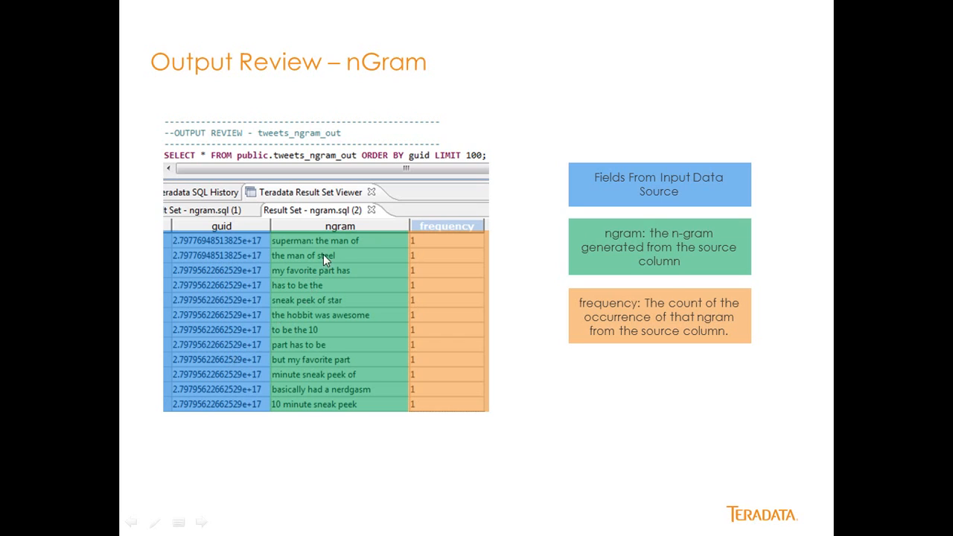
mouse_move(326, 344)
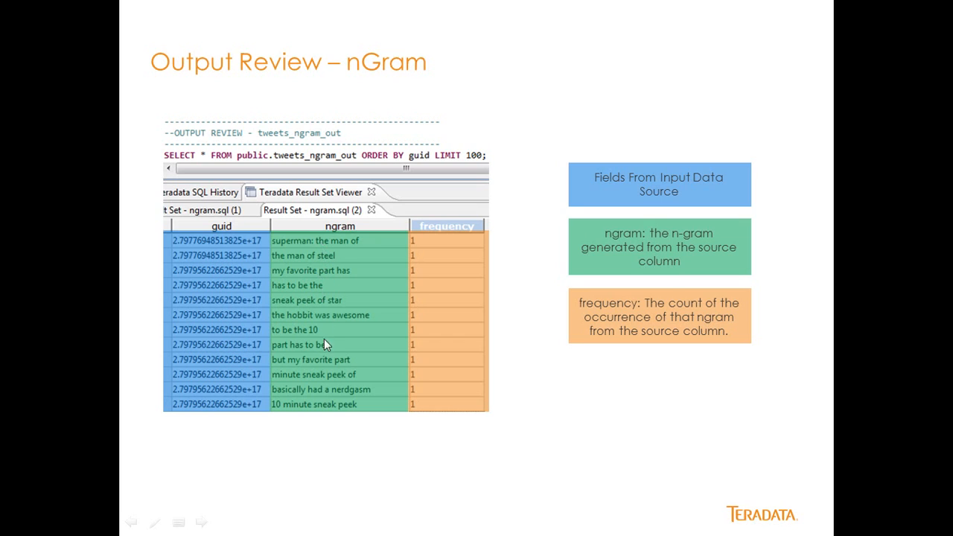
mouse_move(310, 319)
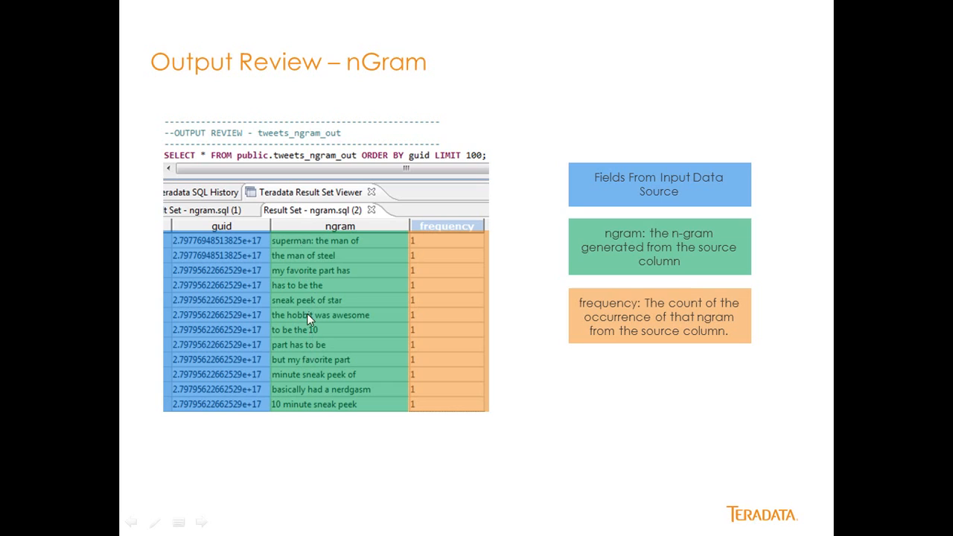
mouse_move(313, 275)
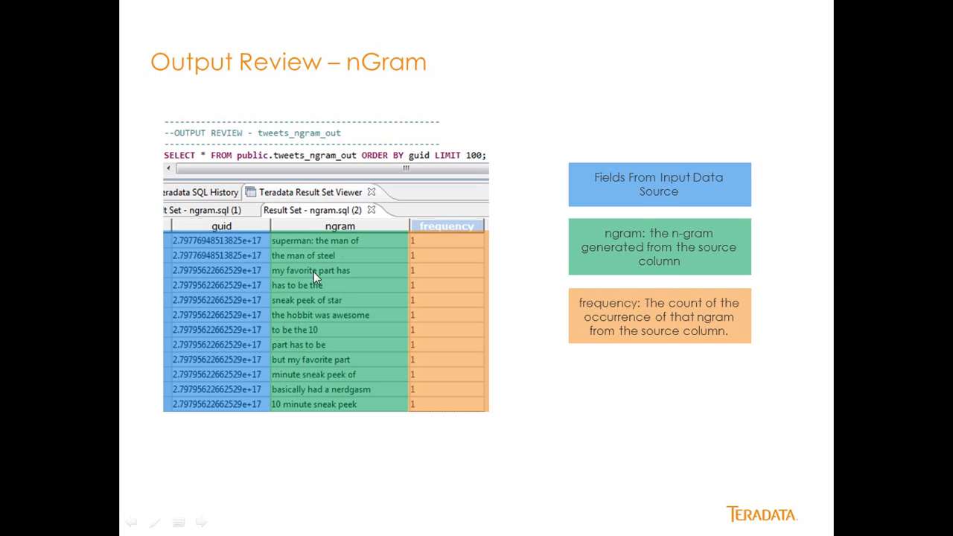
mouse_move(424, 352)
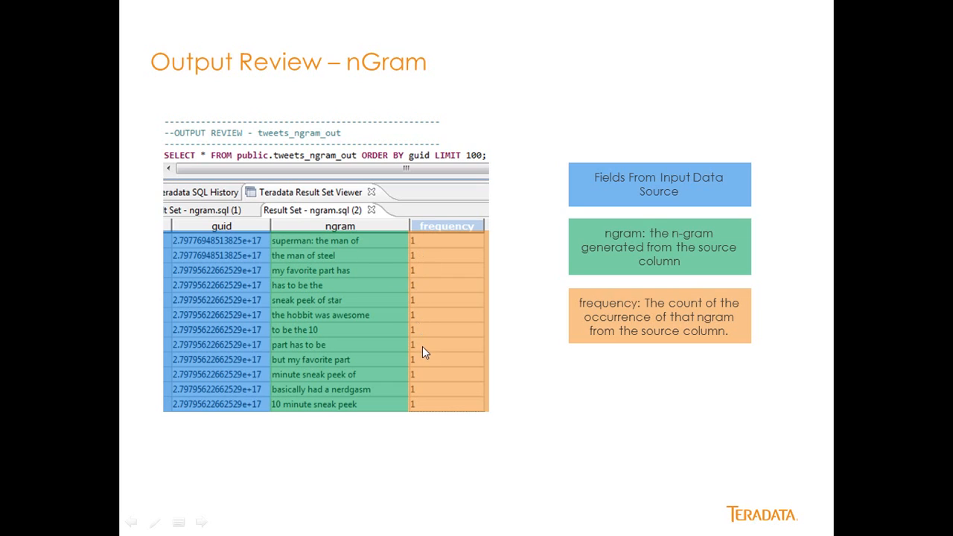
mouse_move(349, 245)
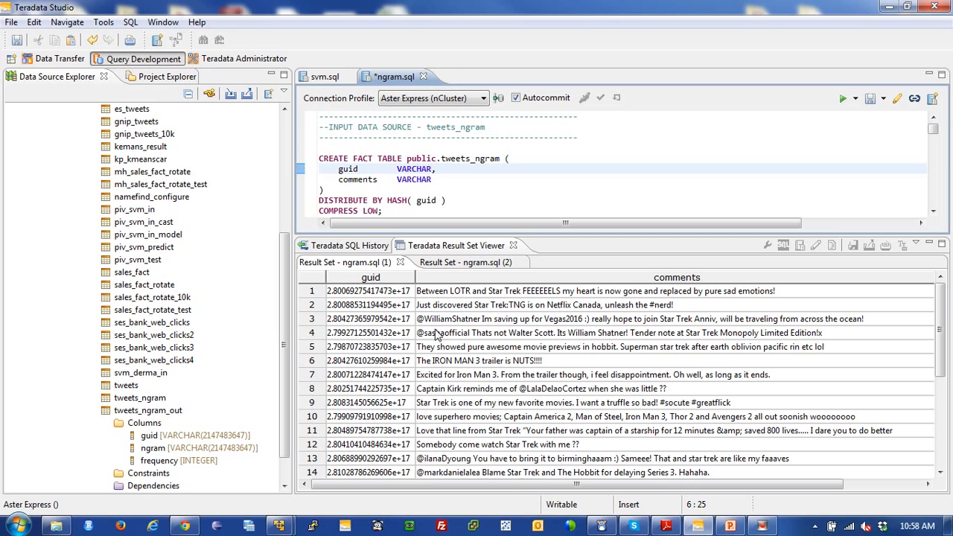
scroll("down", 3)
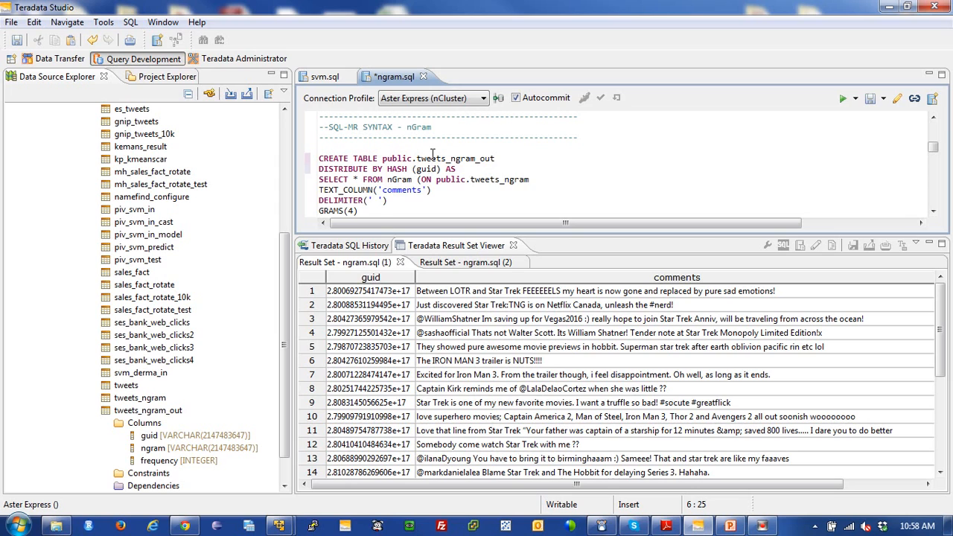
mouse_move(480, 267)
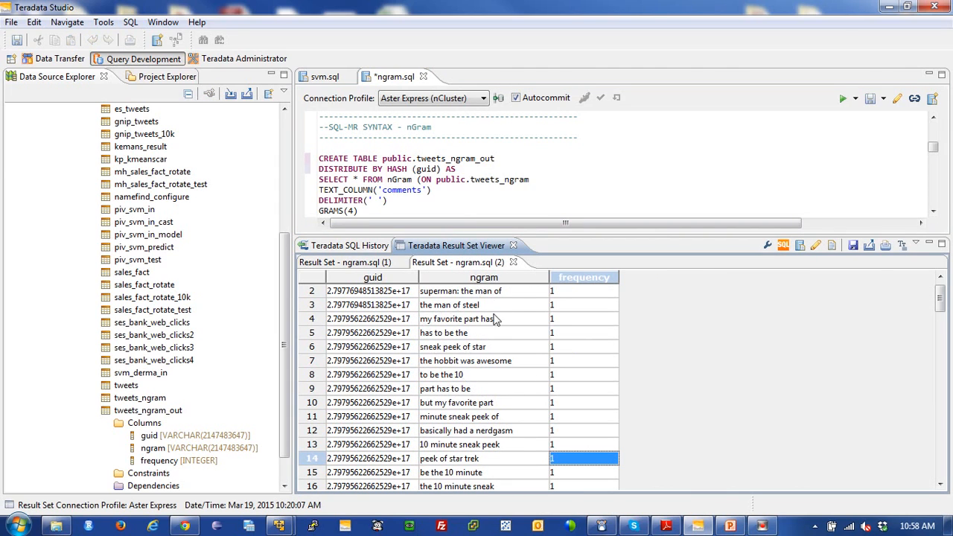
mouse_move(467, 378)
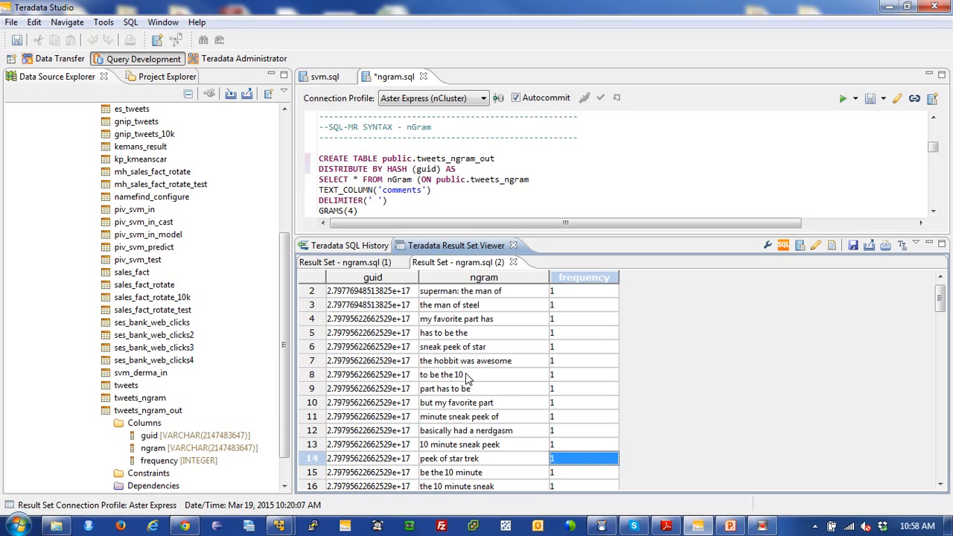